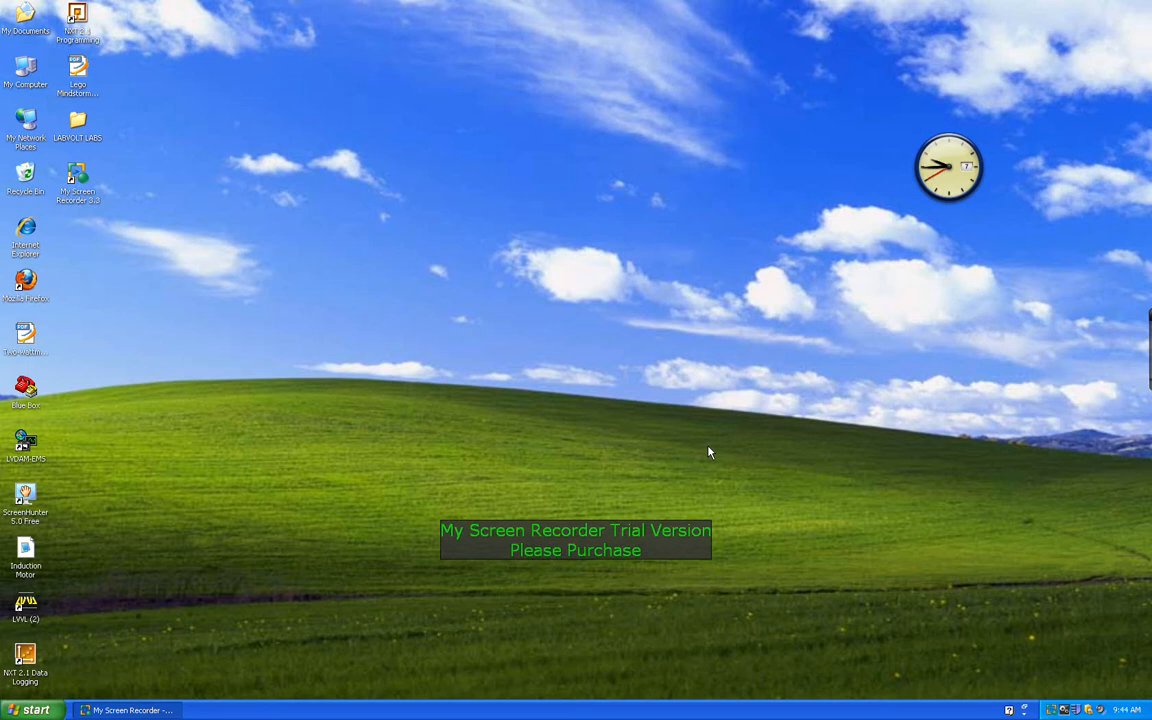
mouse_move(712, 450)
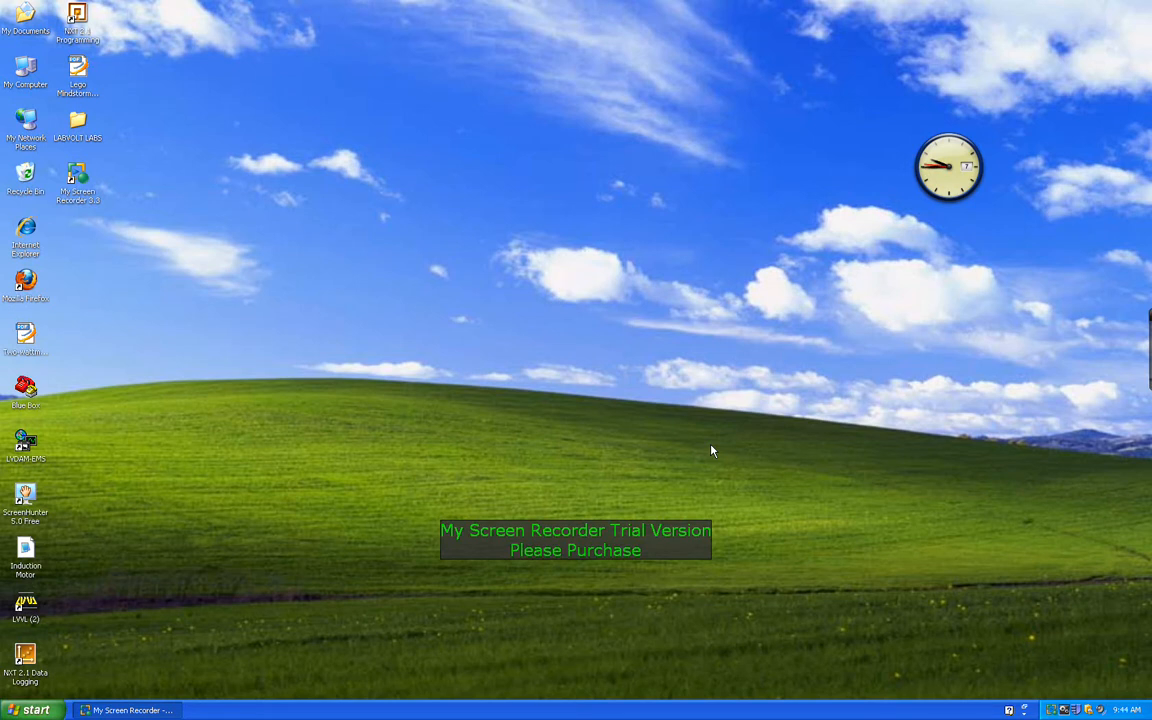
mouse_move(278, 490)
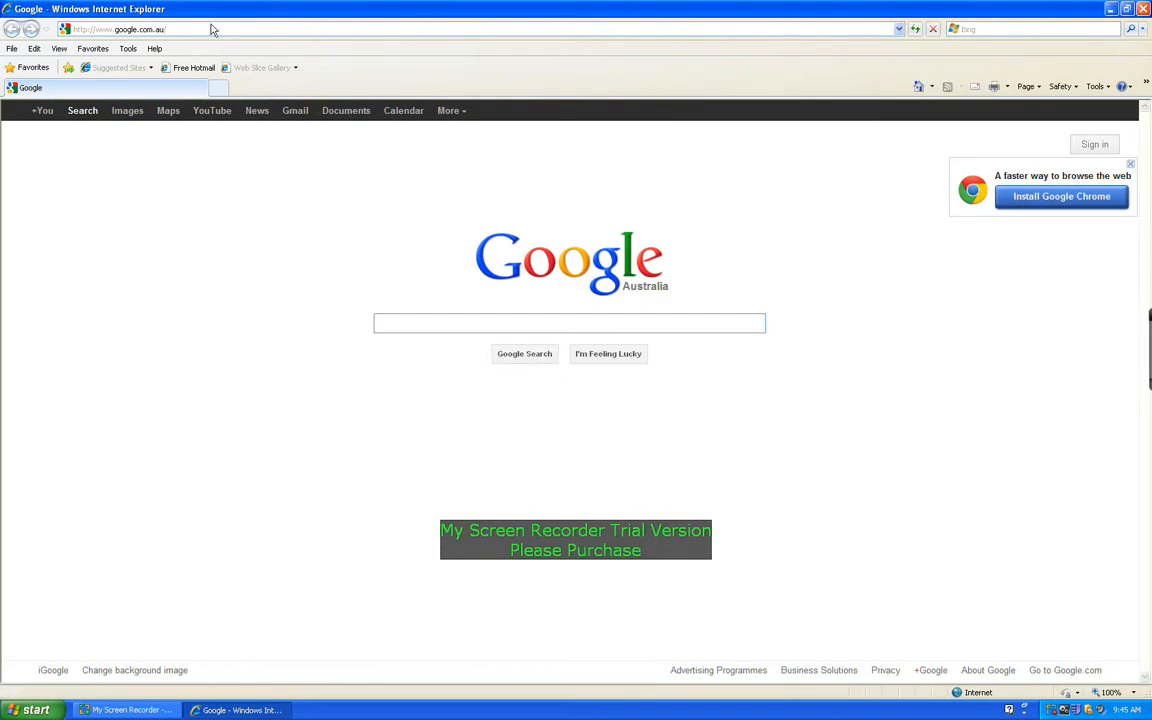
- Replace the Google address in the address bar with the BlackBox unit's IP address
click(140, 28)
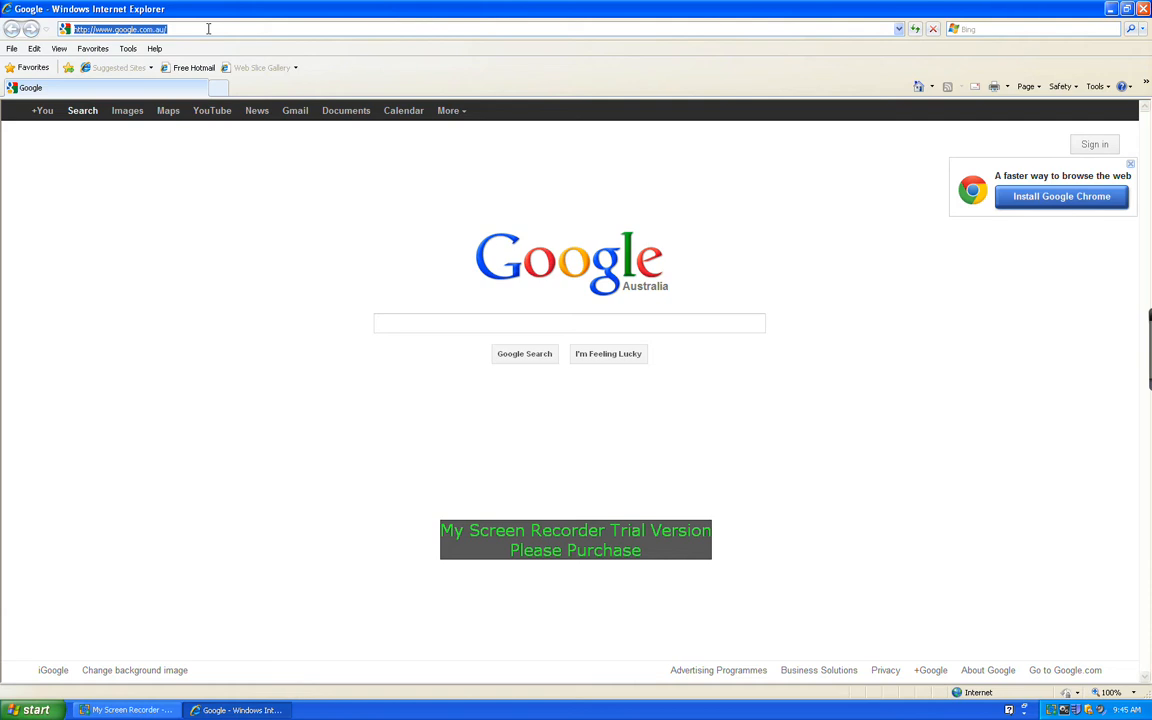
text(18)
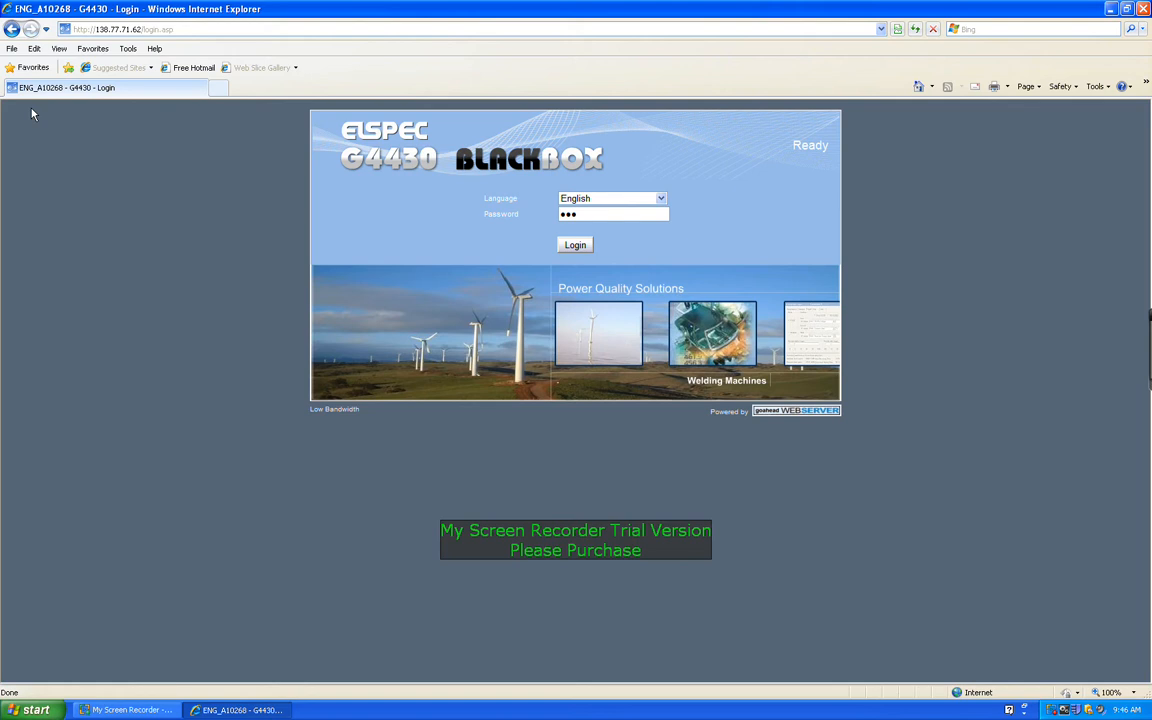
mouse_move(572, 232)
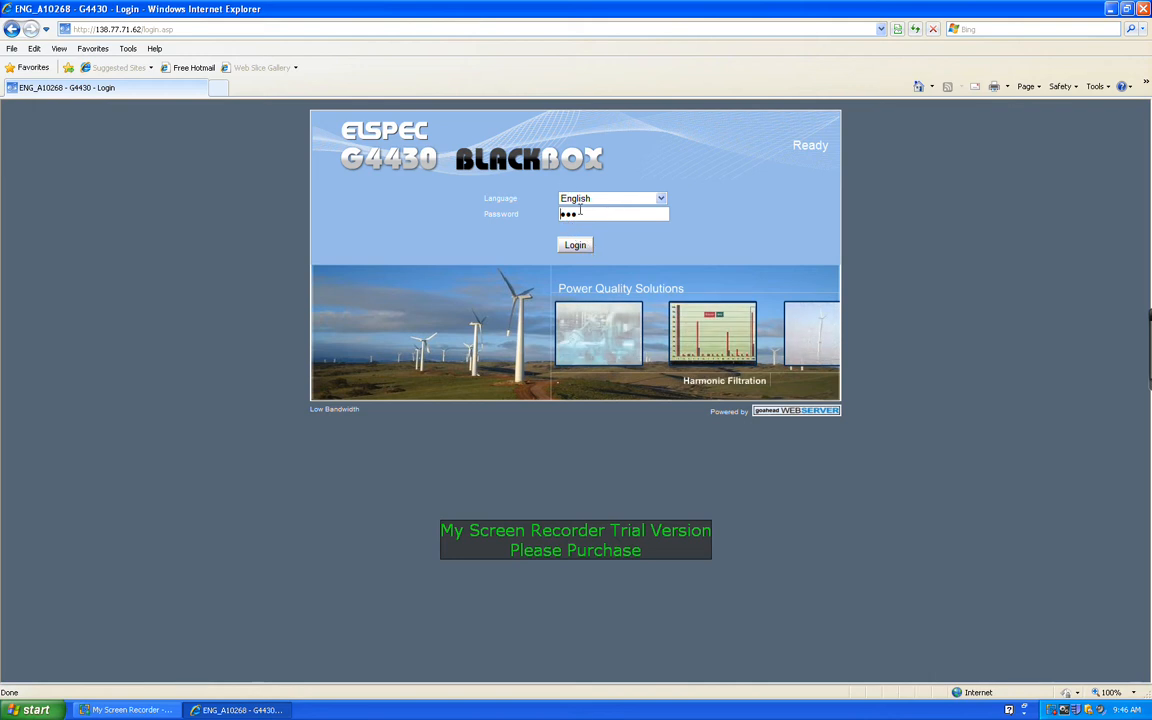
- Log in to the BlackBox unit and reach its Data Monitoring summary
click(576, 244)
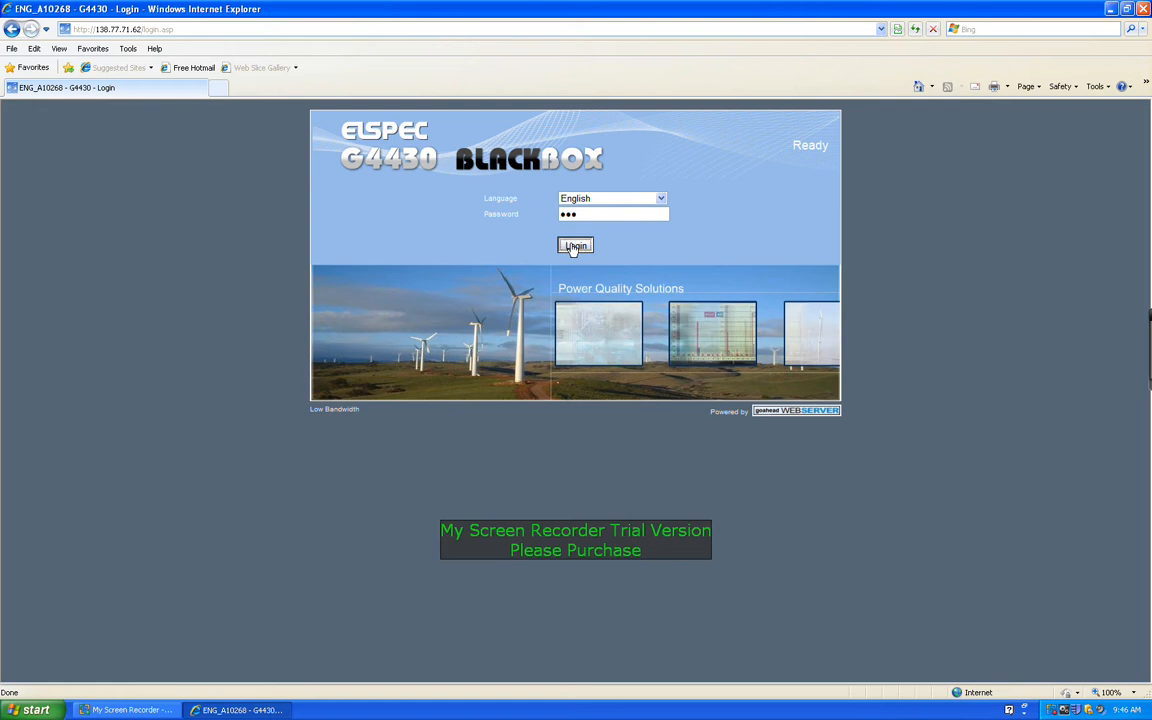
click(574, 244)
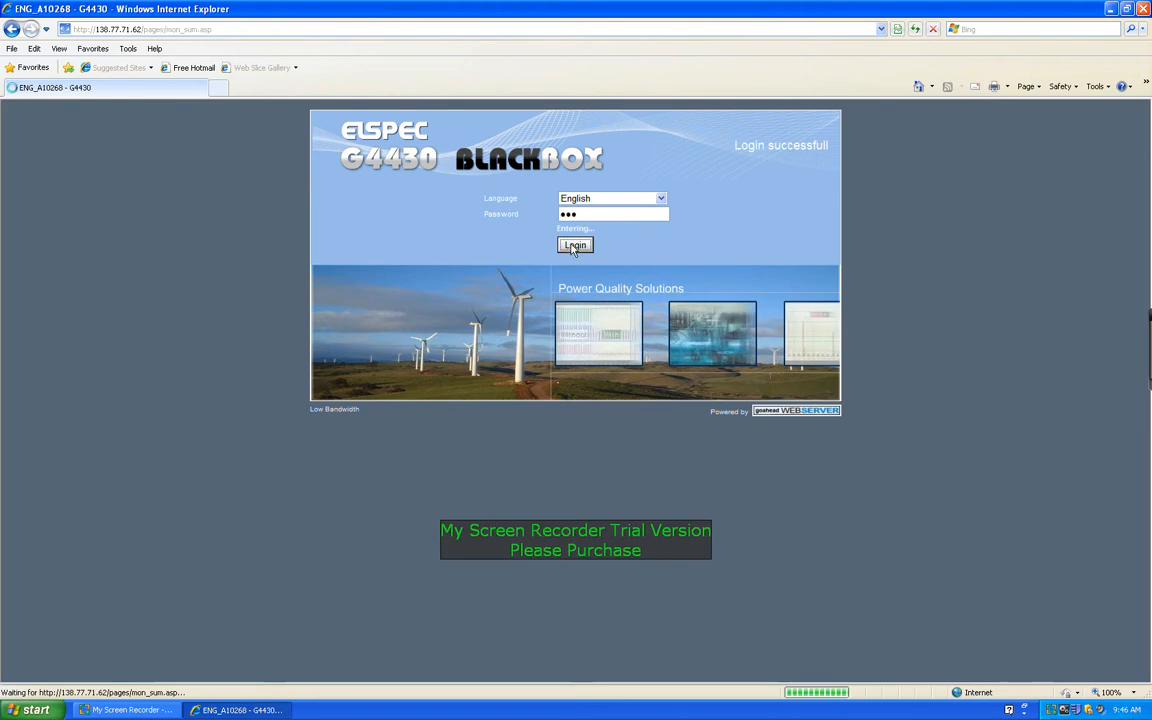
click(574, 244)
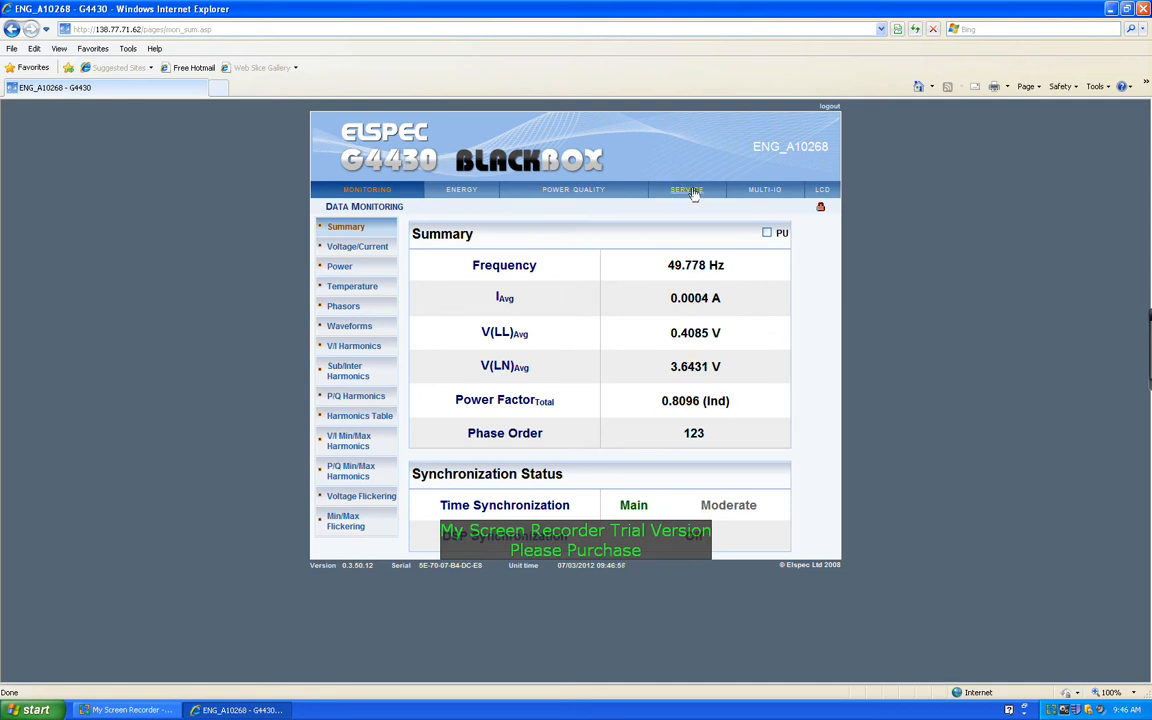
- View the SERVICE unit setup page, then move to the remote LCD display view
click(688, 190)
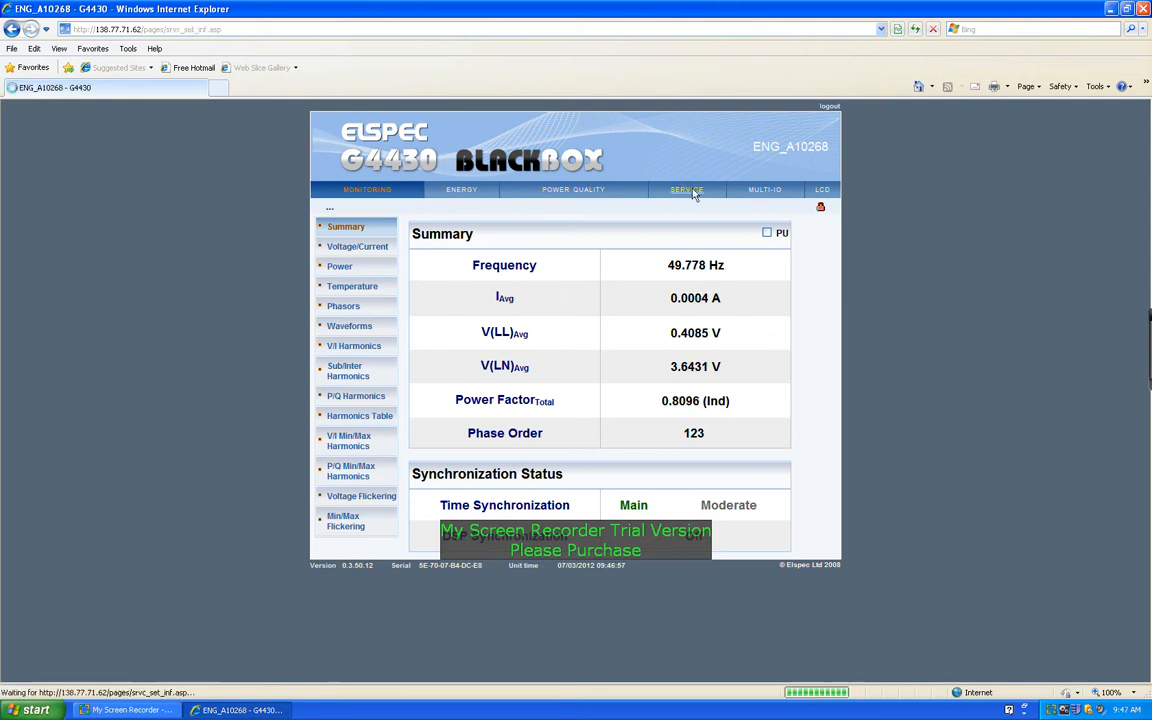
click(688, 188)
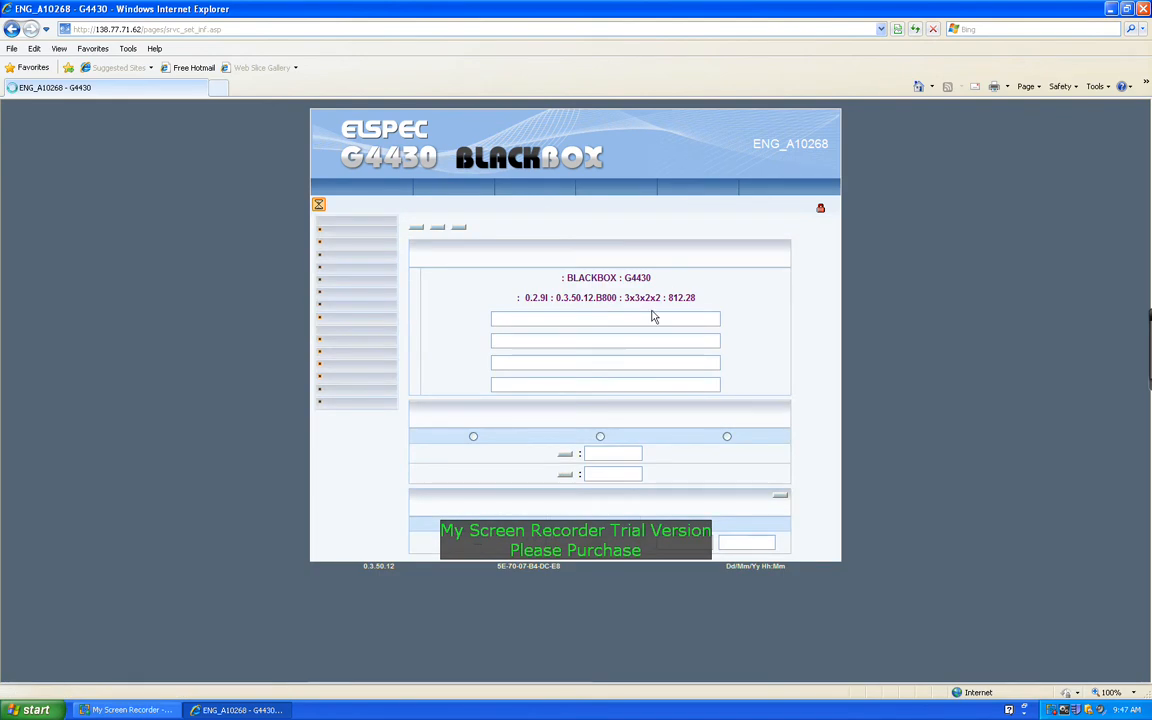
mouse_move(618, 332)
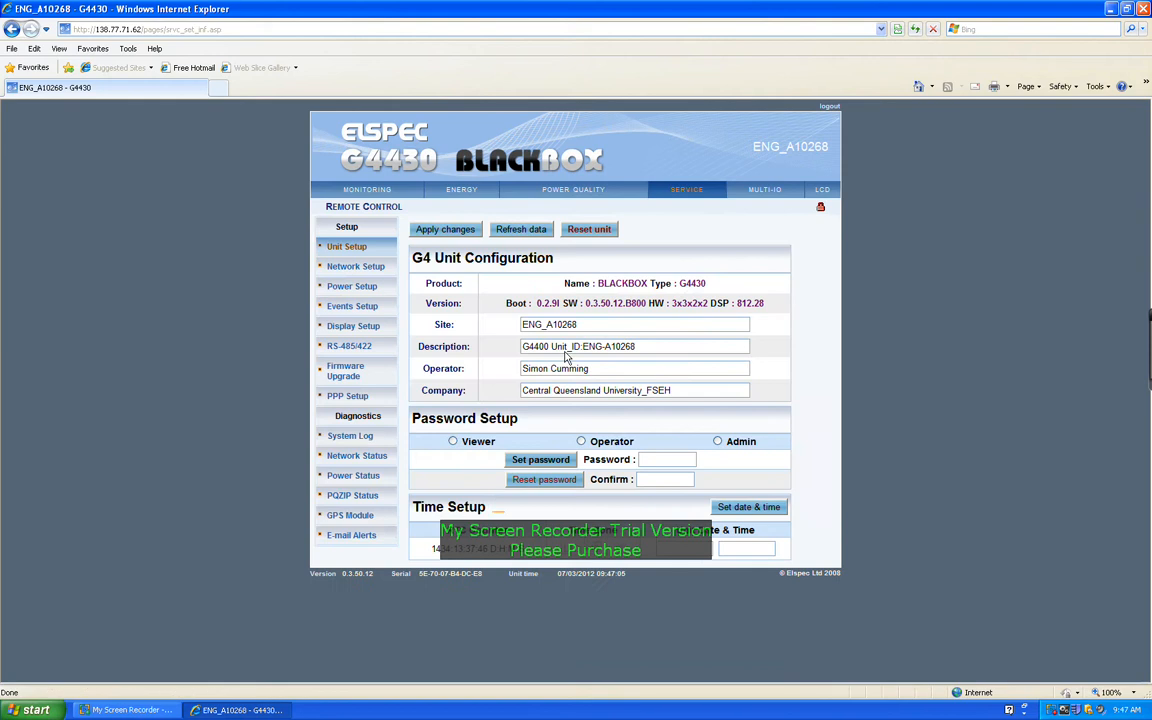
mouse_move(388, 358)
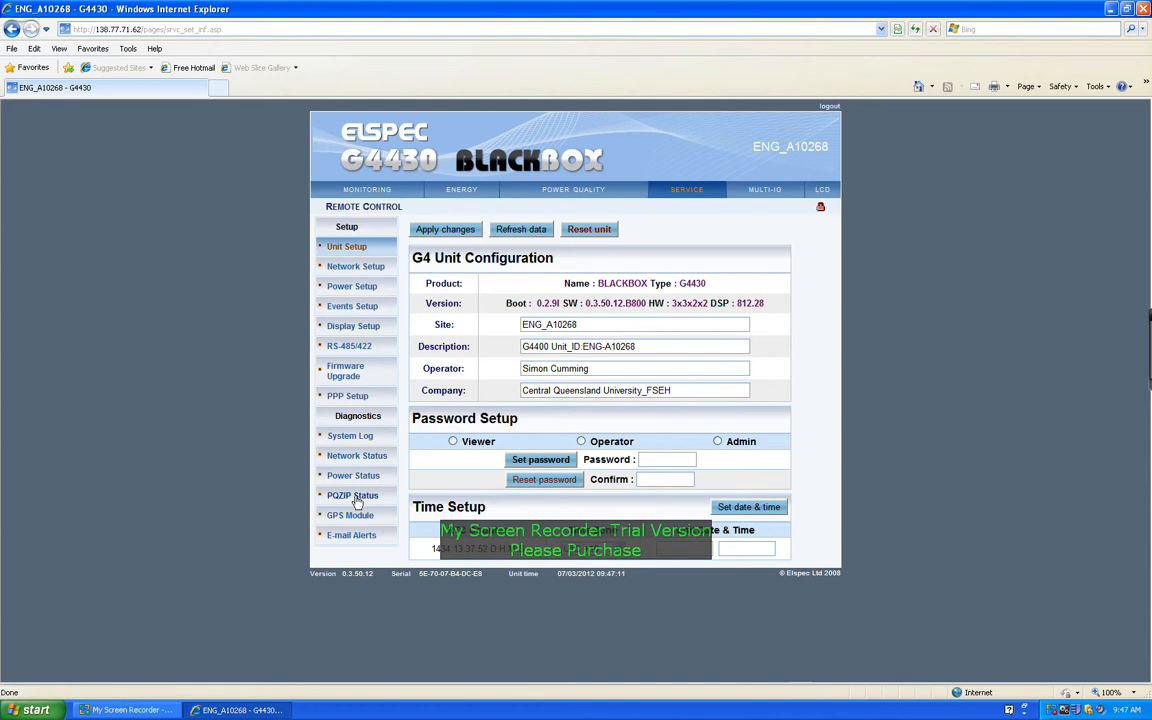
mouse_move(356, 502)
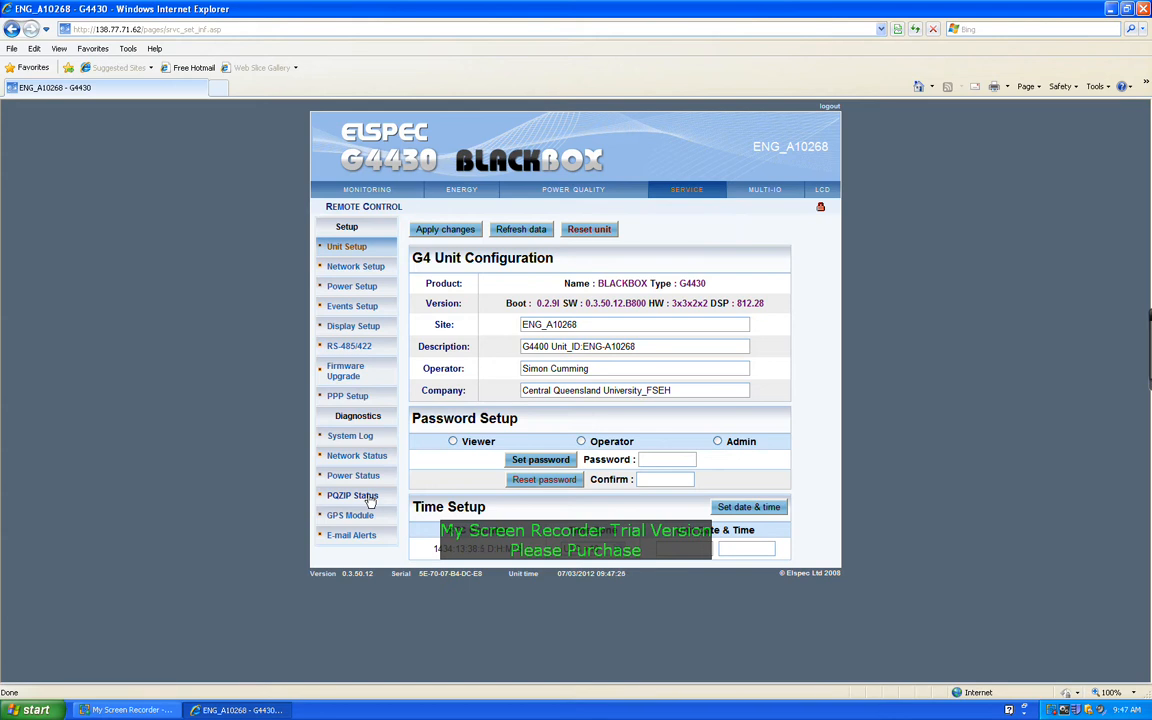
mouse_move(642, 168)
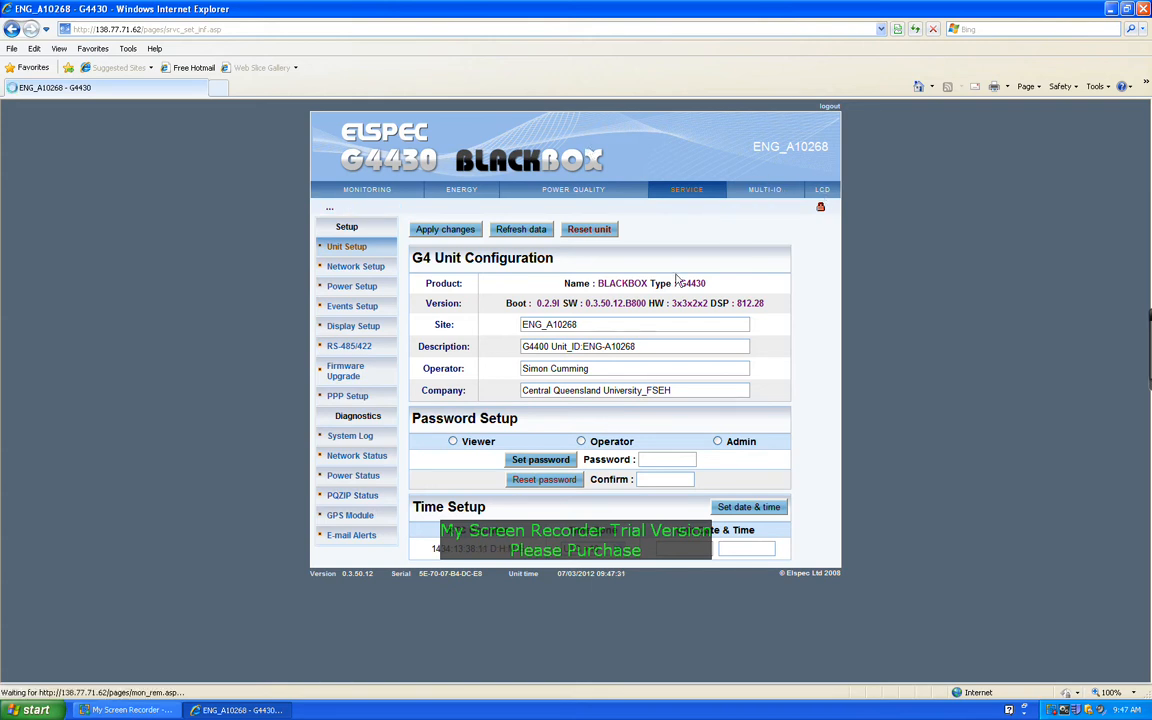
click(820, 188)
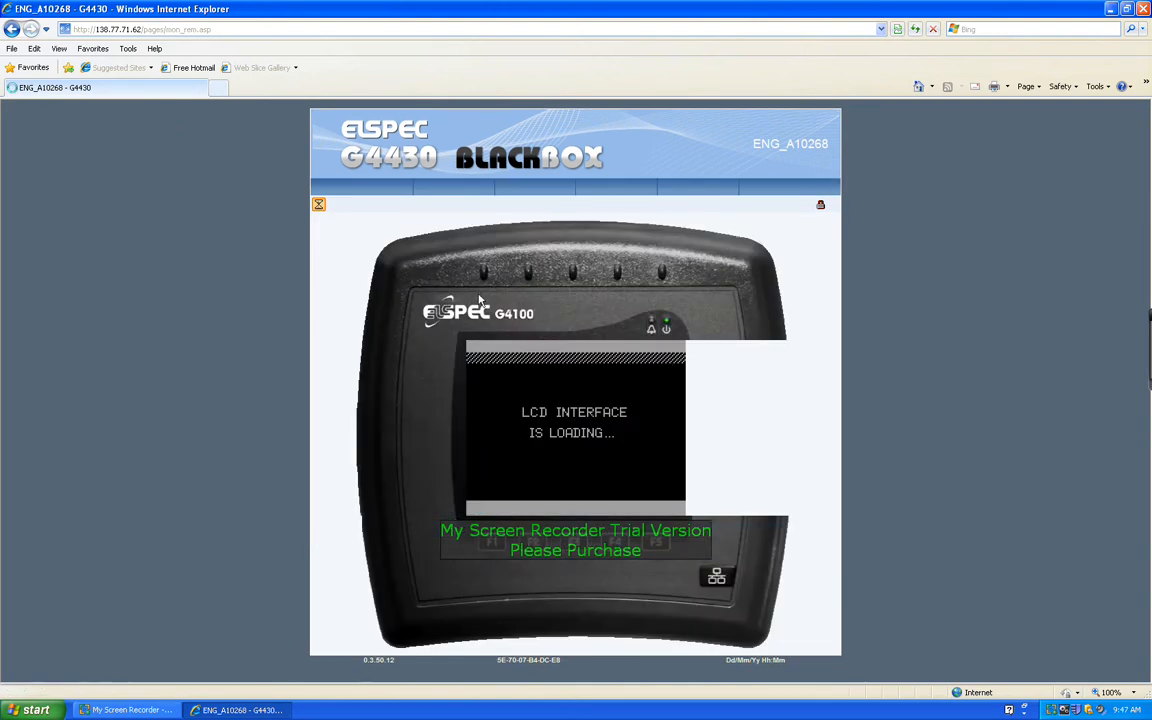
mouse_move(716, 300)
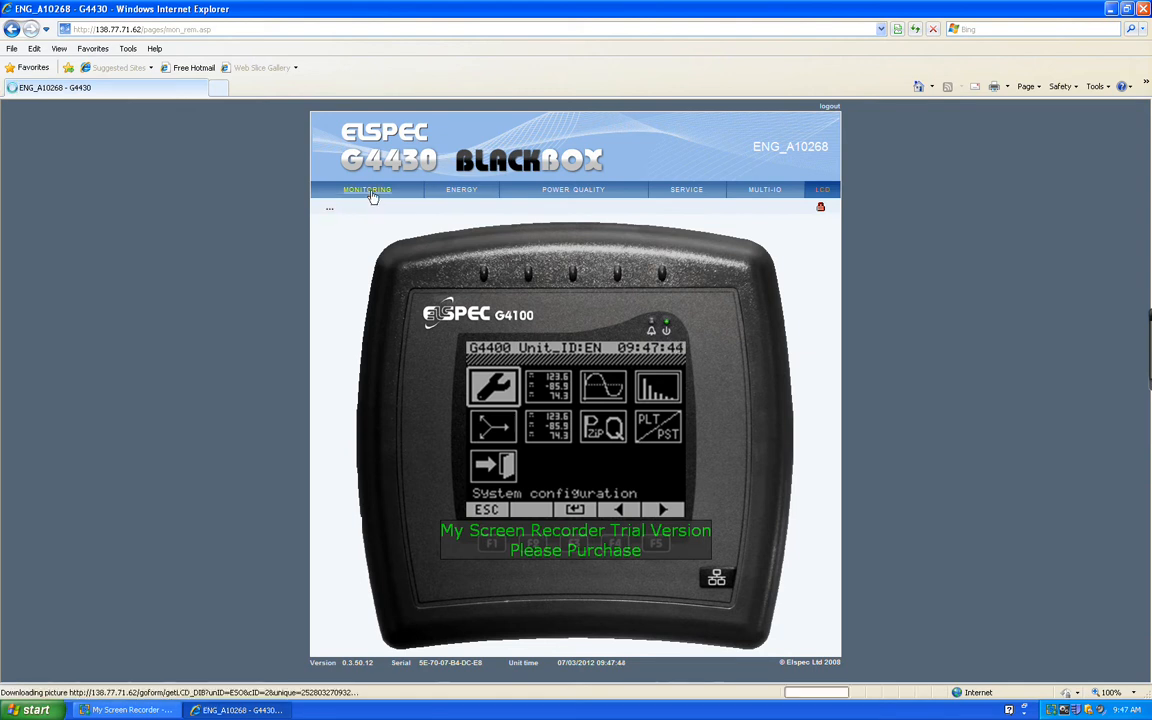
- Return from the LCD view to the MONITORING data pages
click(366, 188)
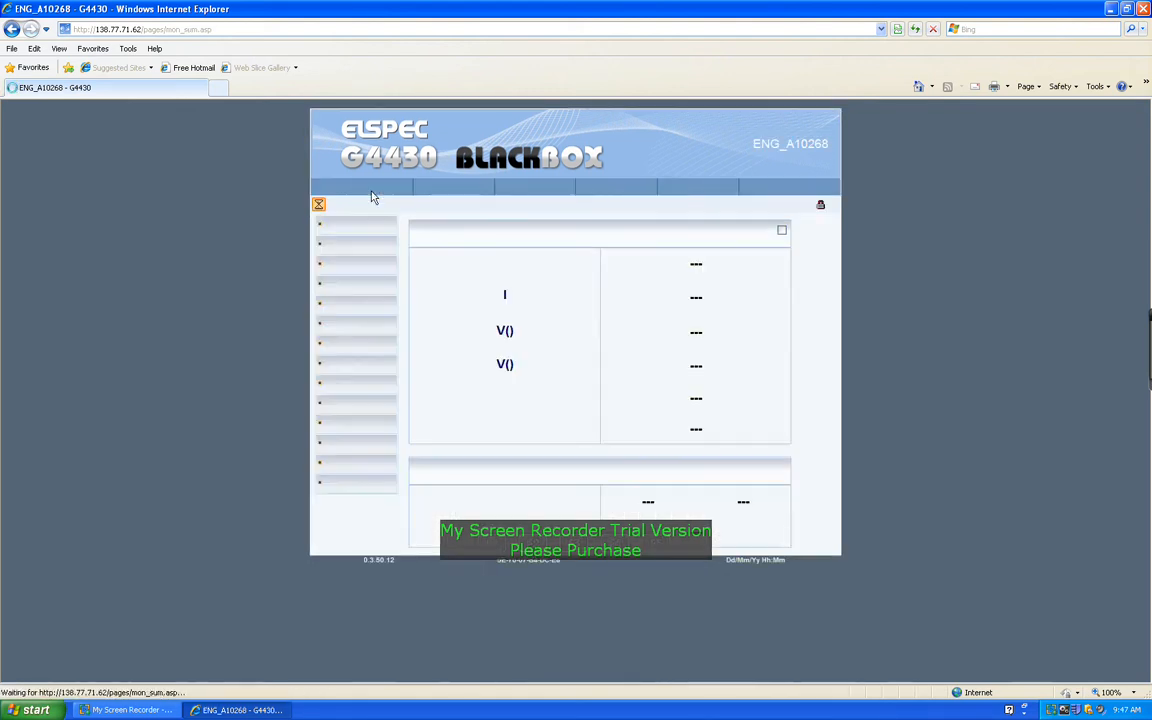
mouse_move(368, 436)
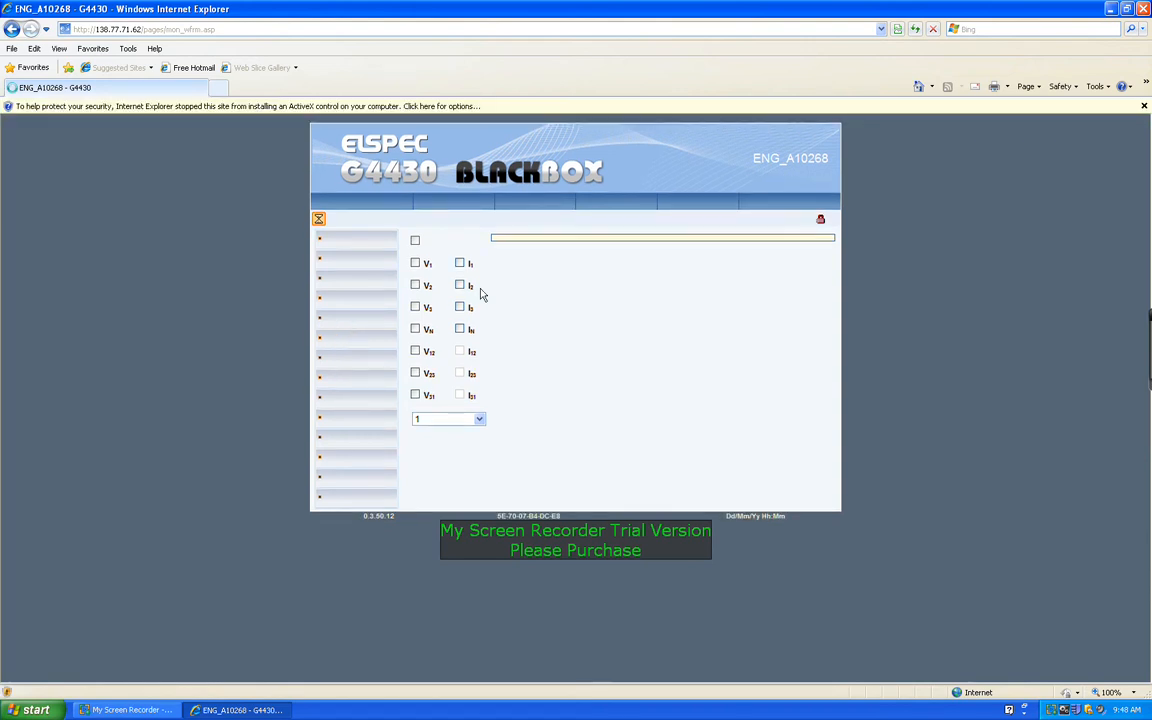
mouse_move(124, 120)
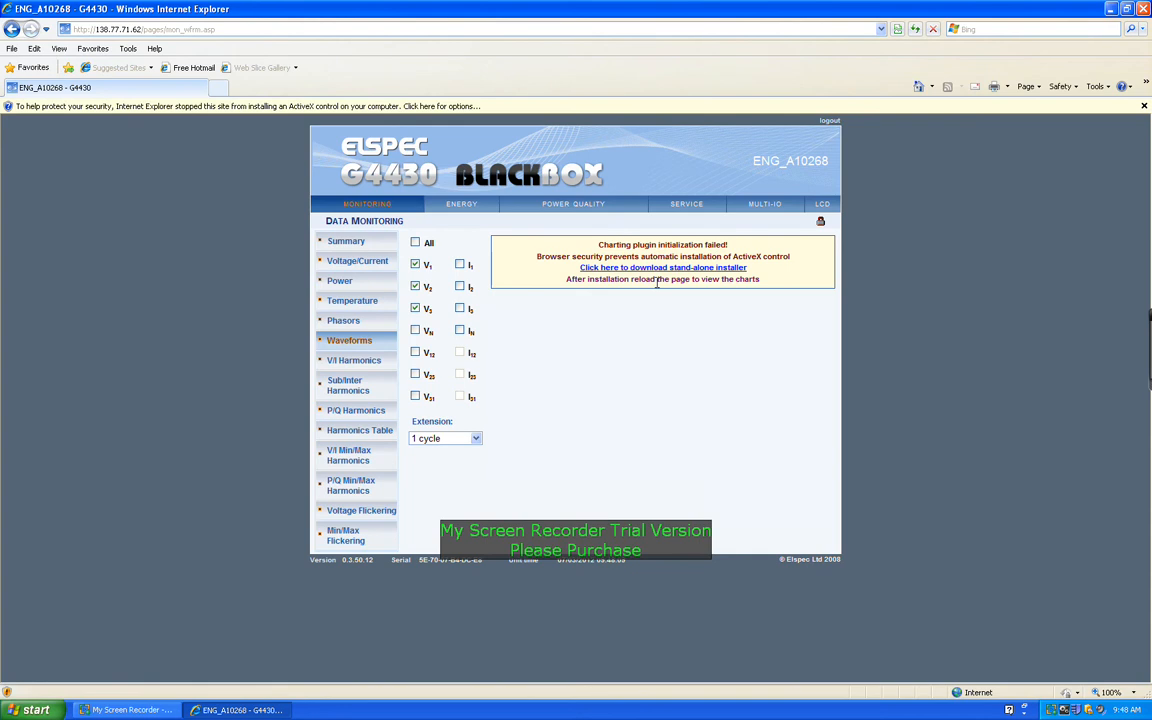
mouse_move(664, 270)
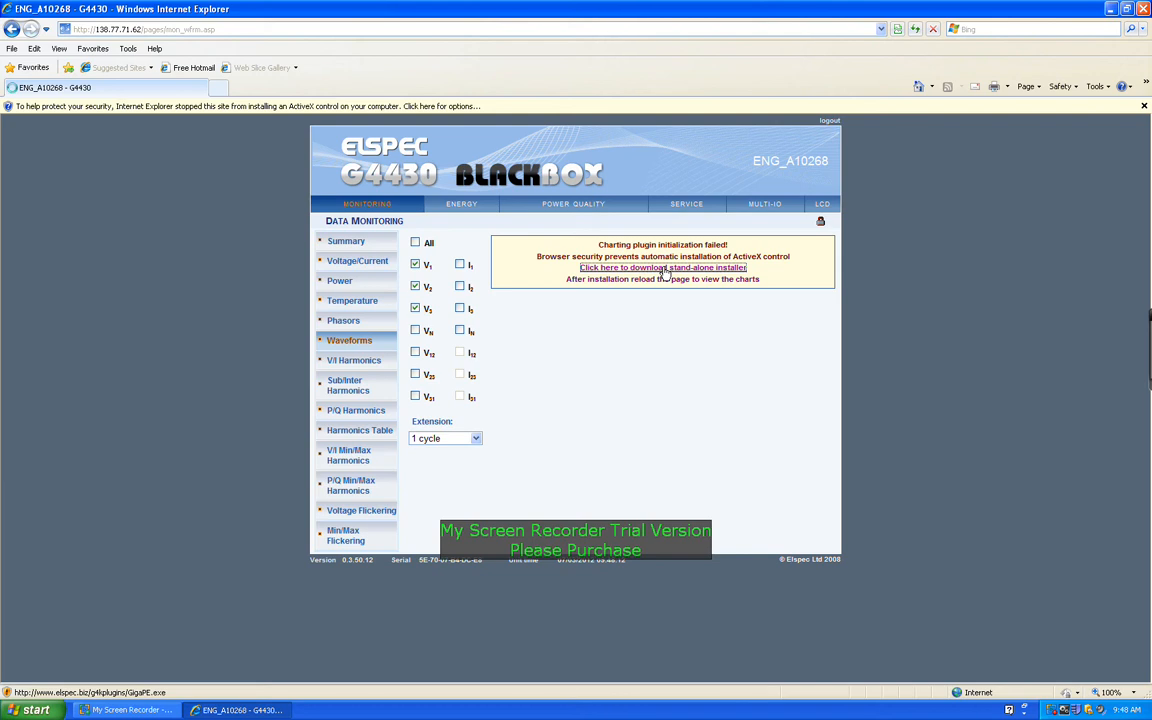
- Run the Gigasoft PE ActiveX installer, acknowledge its success message, and close Internet Explorer
click(664, 268)
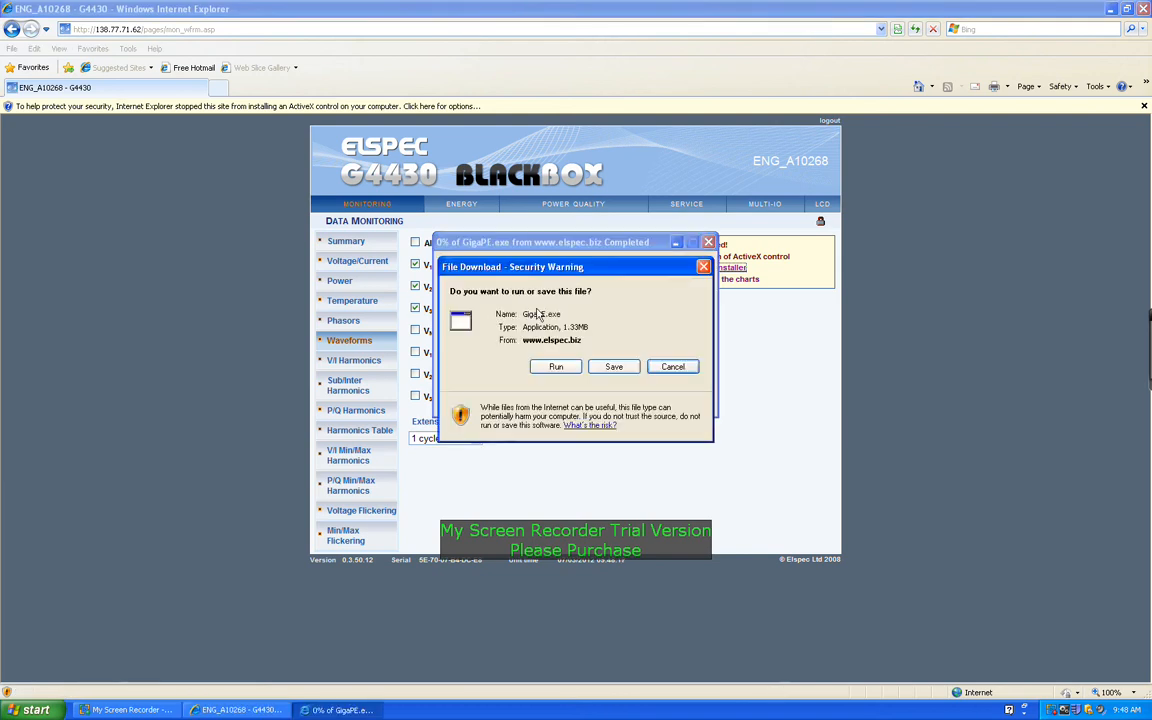
click(556, 366)
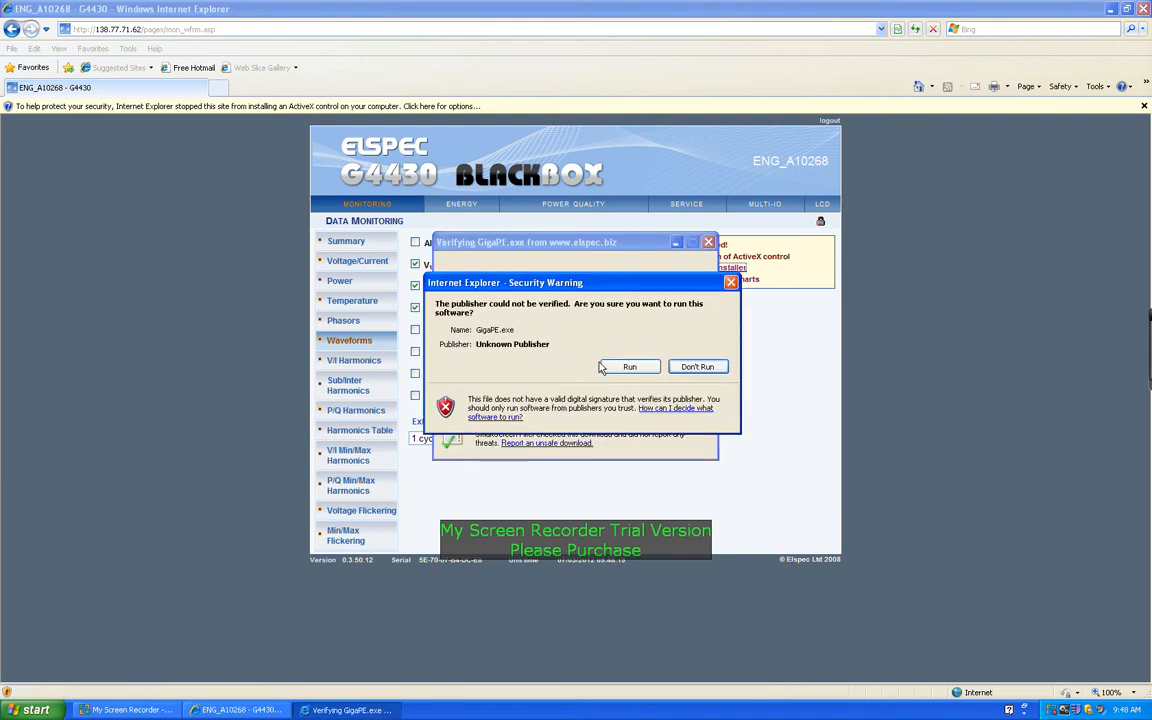
click(698, 366)
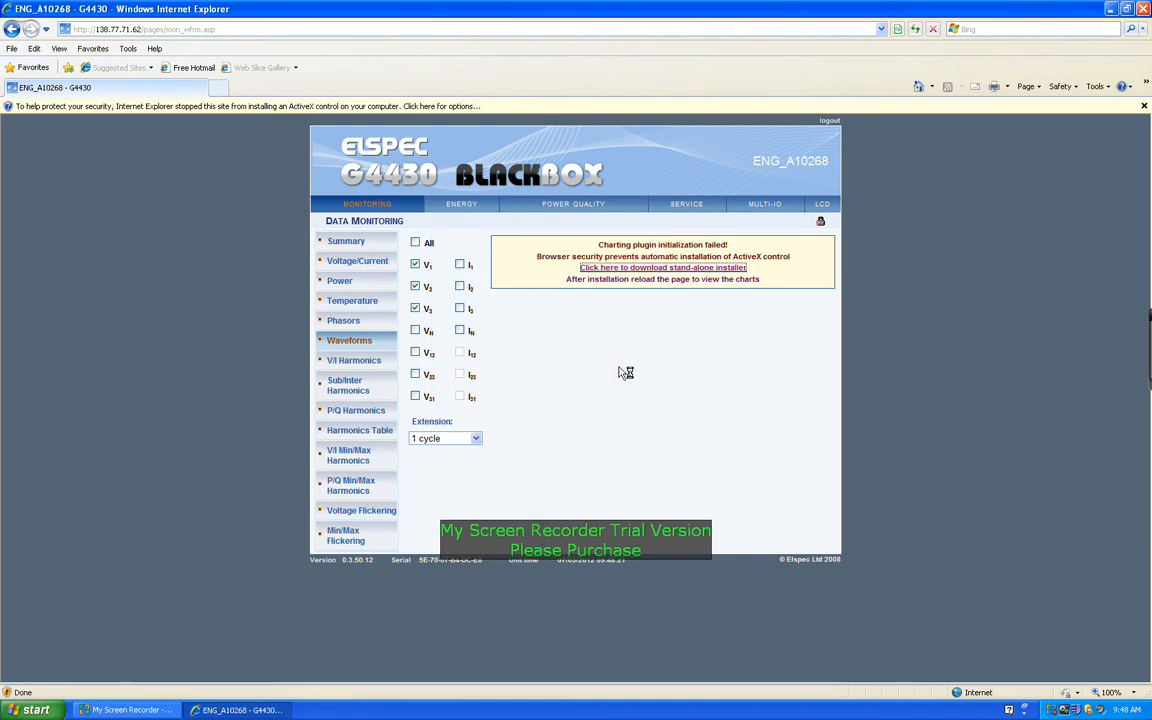
click(664, 268)
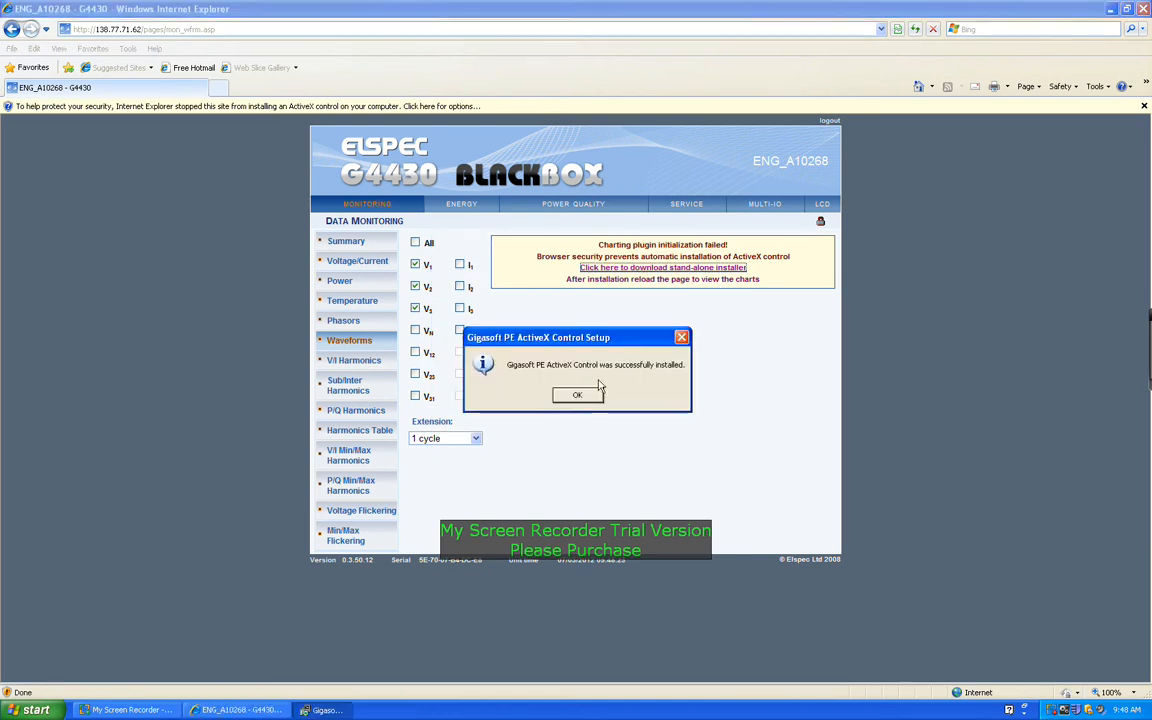
click(576, 394)
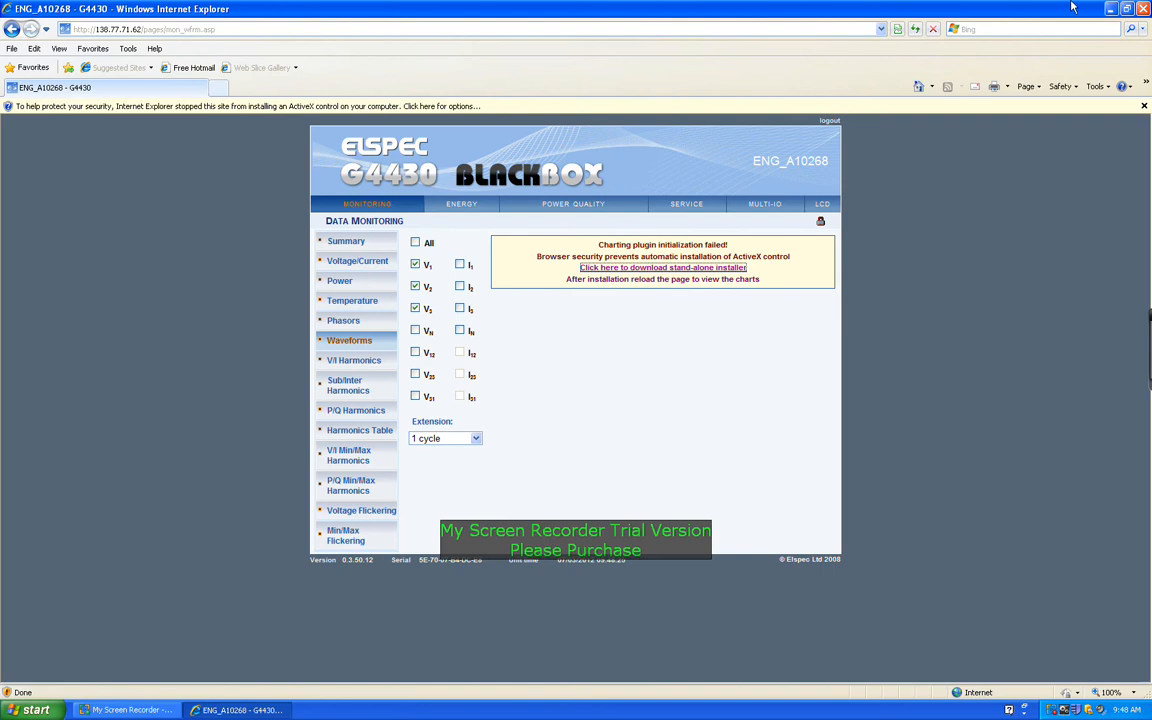
click(1138, 8)
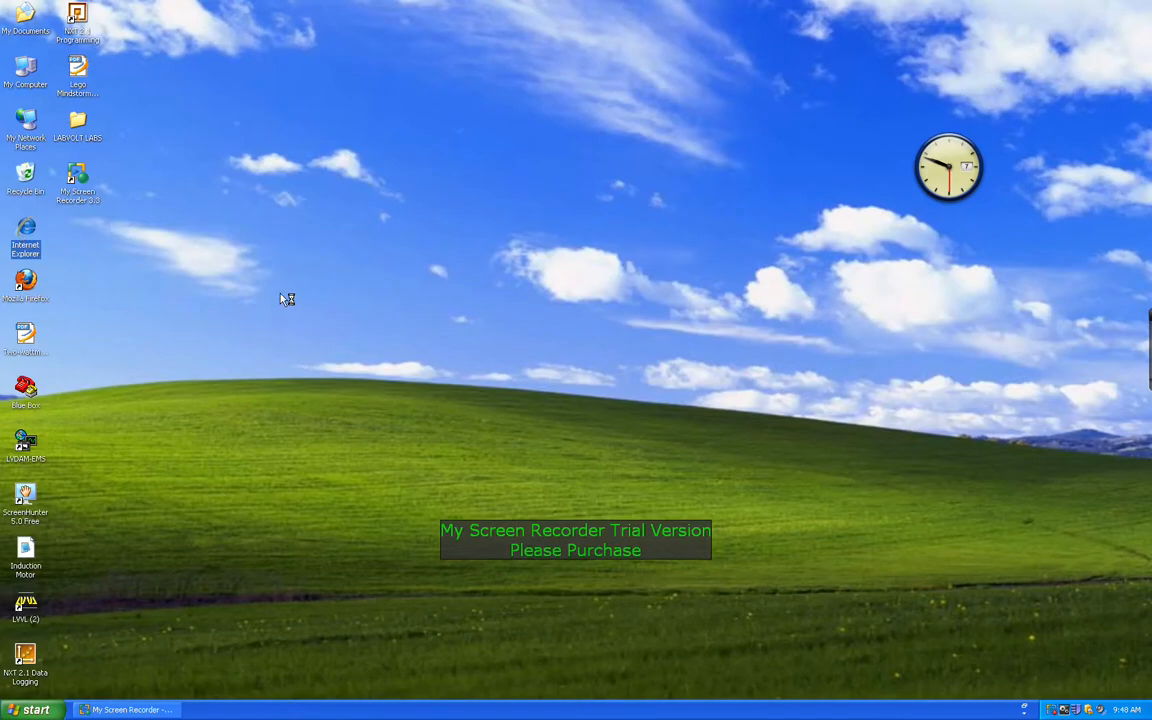
mouse_move(284, 294)
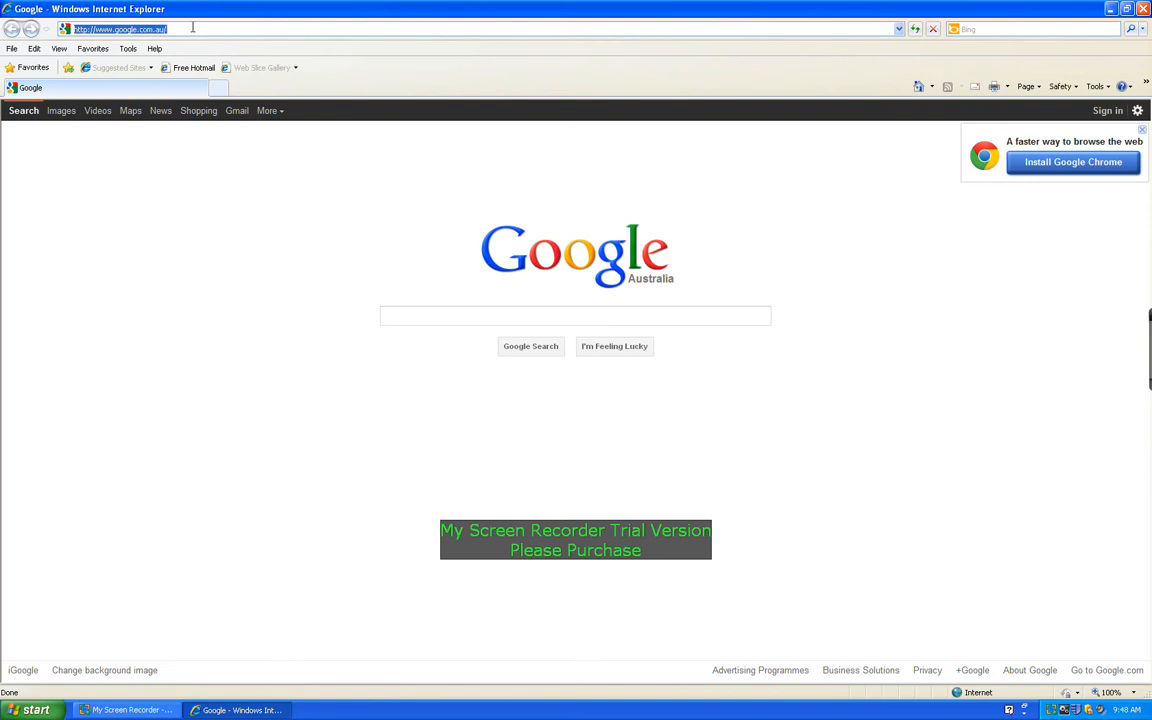
- Enter the BlackBox unit's IP address in the address bar and load its login page
text(138.77.71.62/)
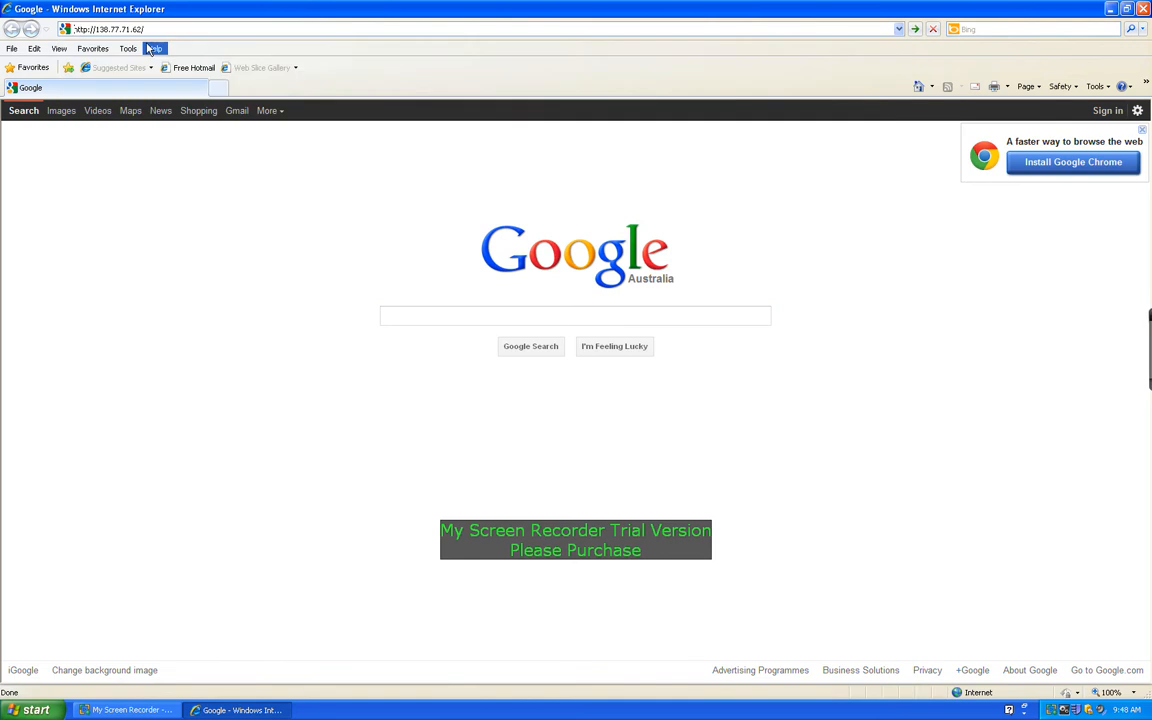
click(910, 30)
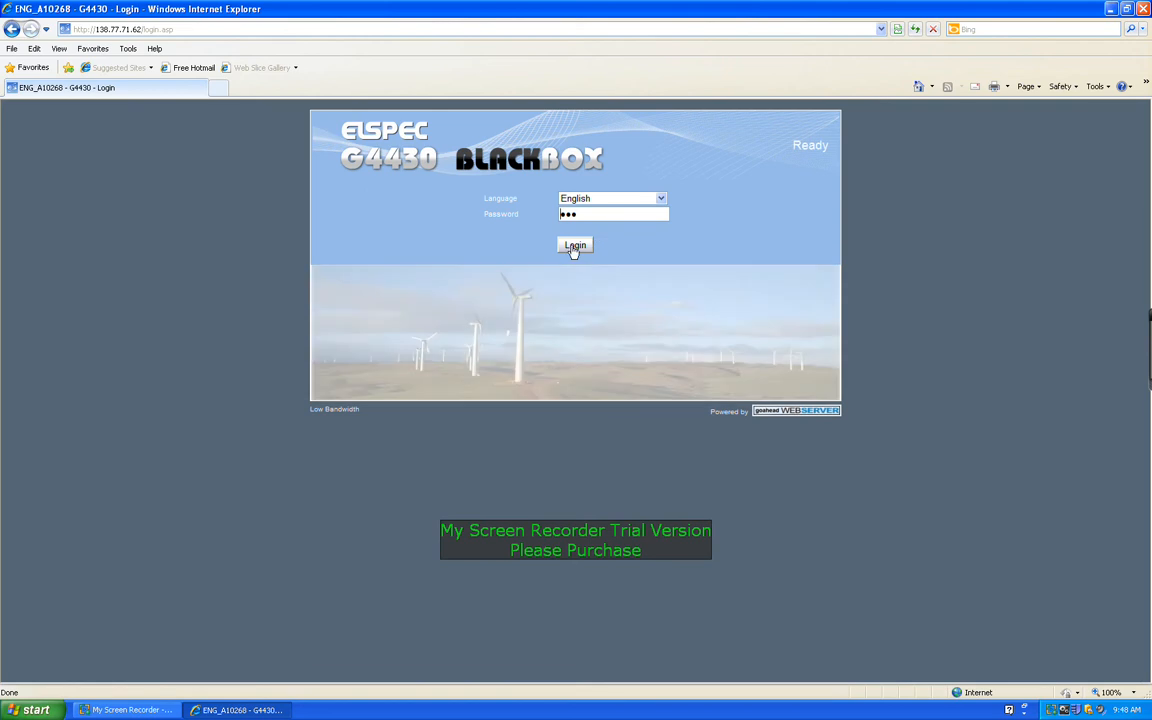
- Log in to the unit and go to the Waveforms monitoring page
click(576, 244)
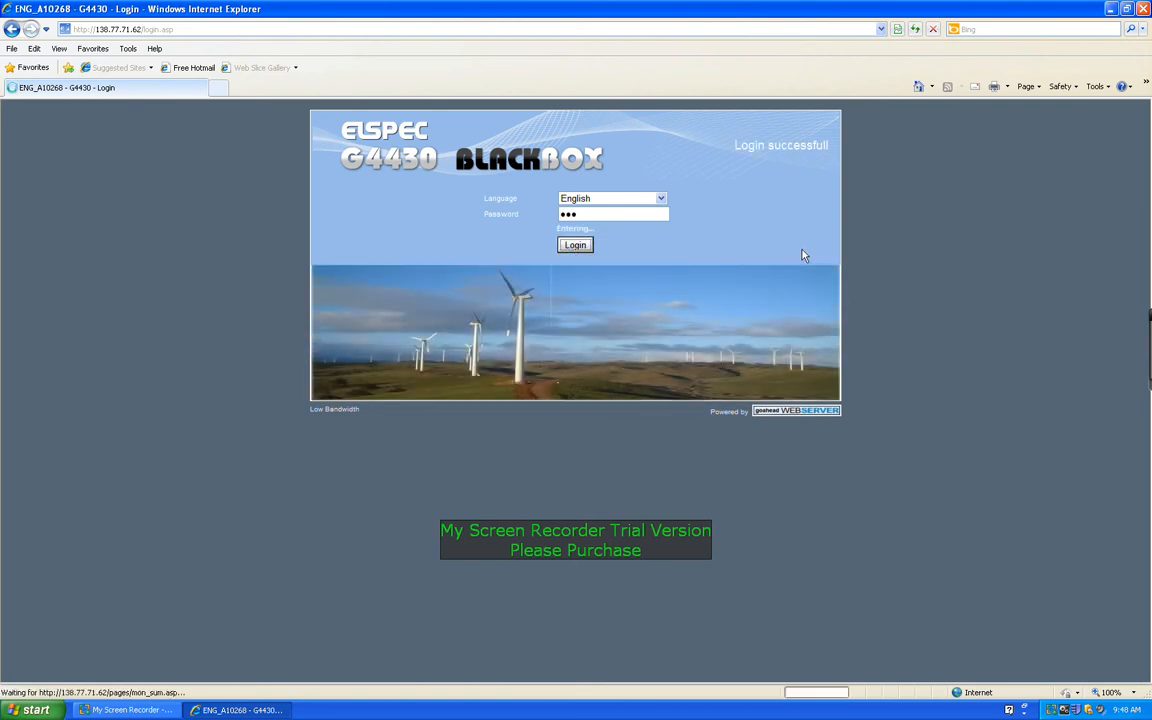
click(574, 244)
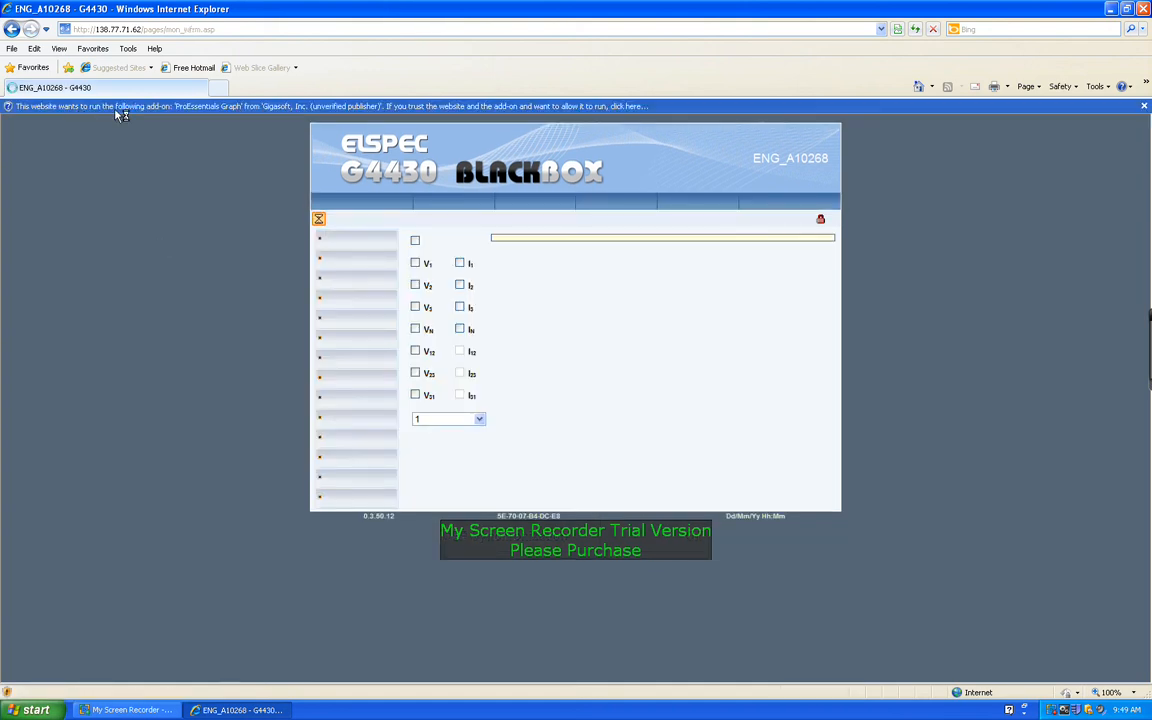
- Allow the blocked ProEssentials Graph ActiveX add-on to run from the Information Bar
click(300, 108)
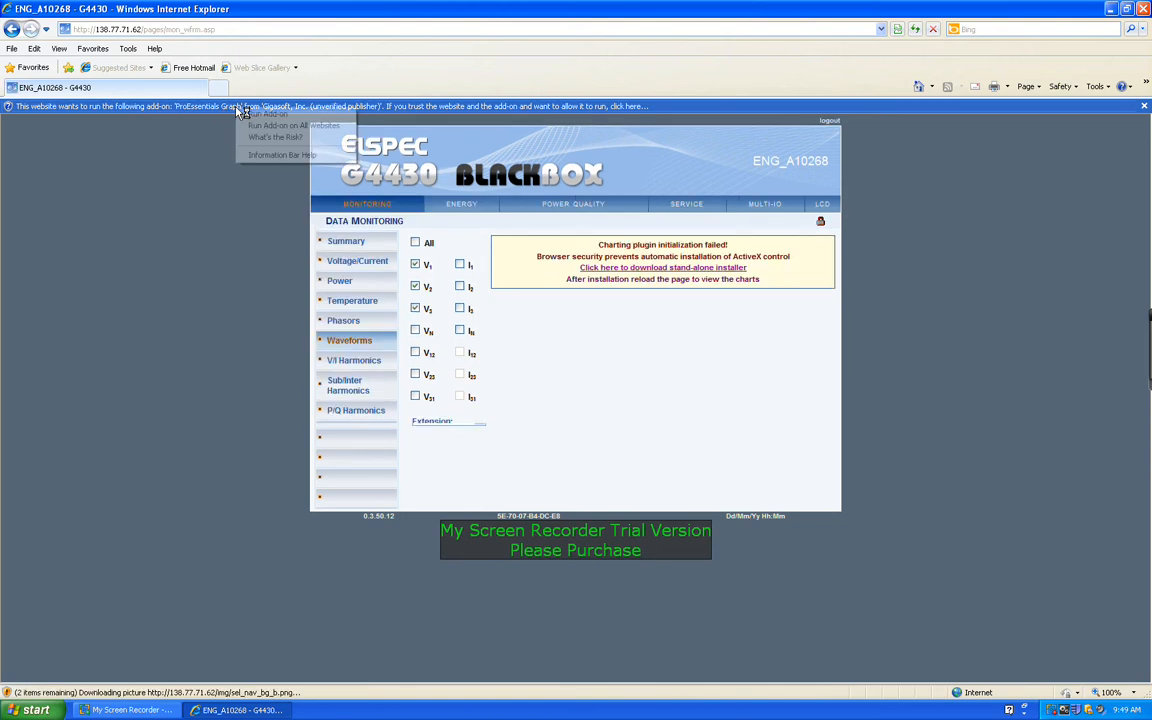
click(290, 126)
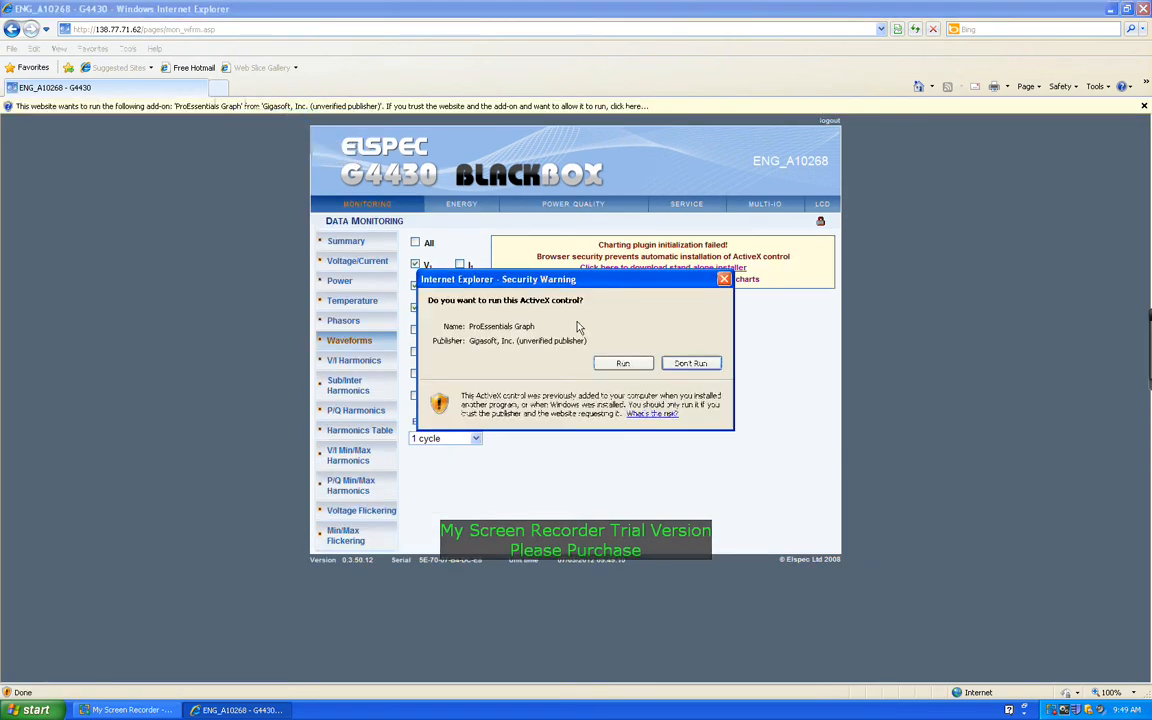
click(692, 364)
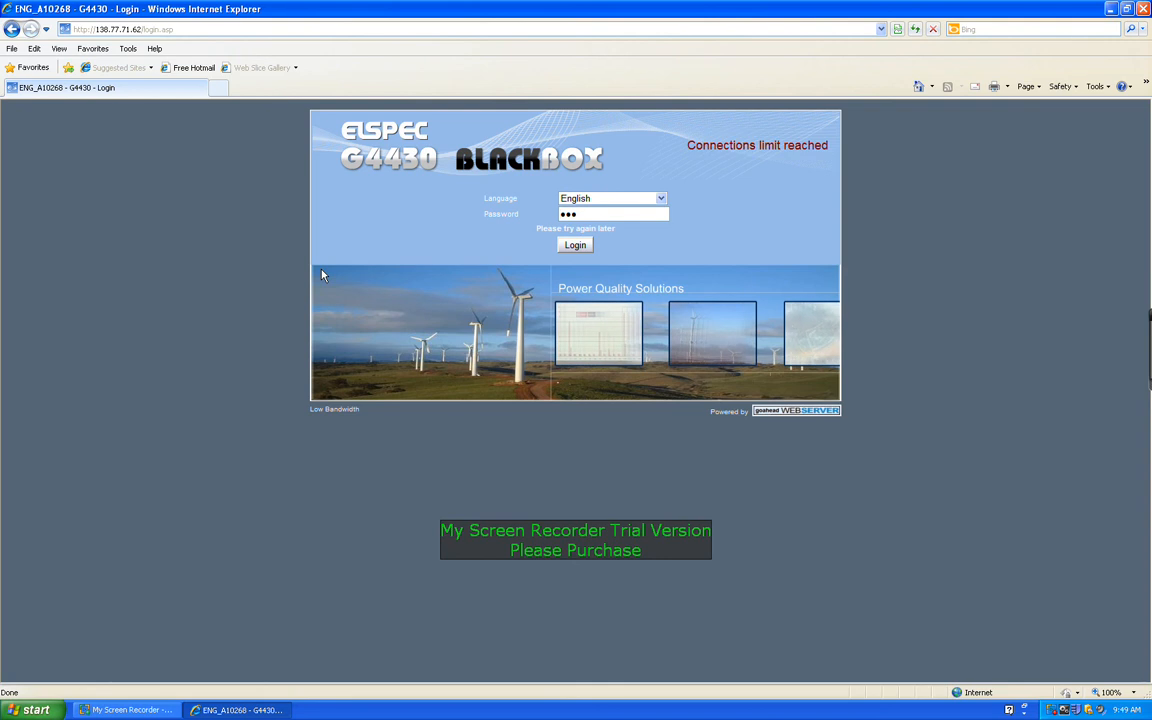
- Log back in and load the Waveforms page with V1–V3 ticked
click(576, 244)
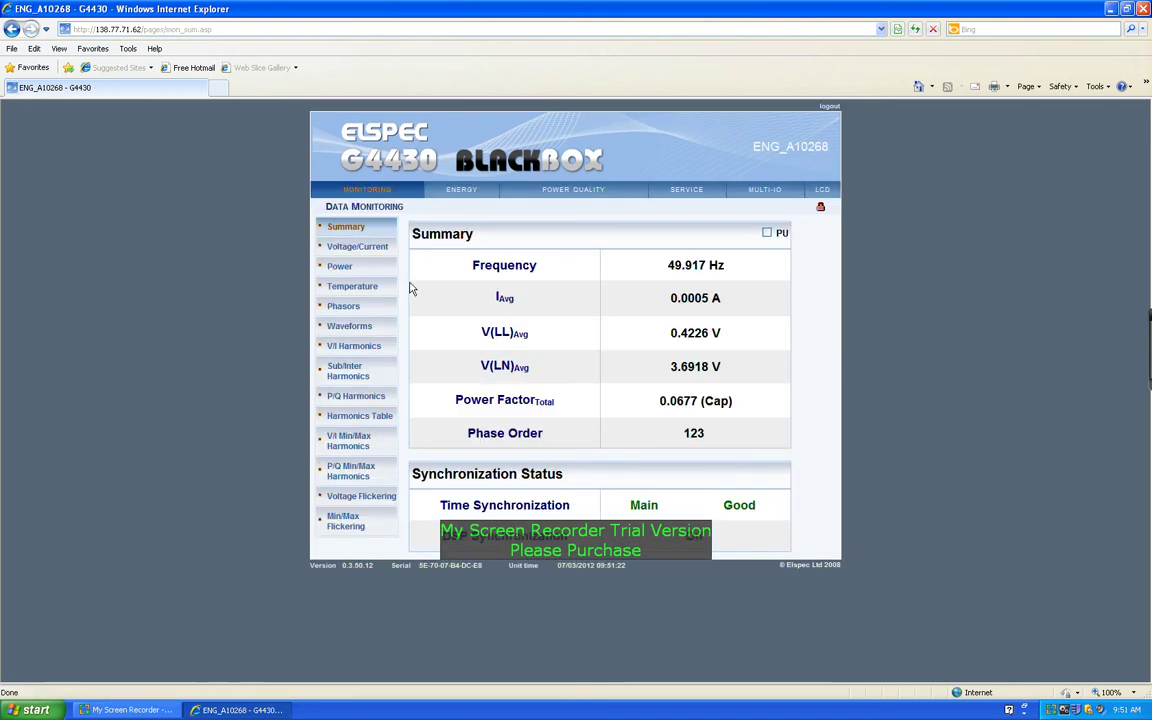
click(348, 324)
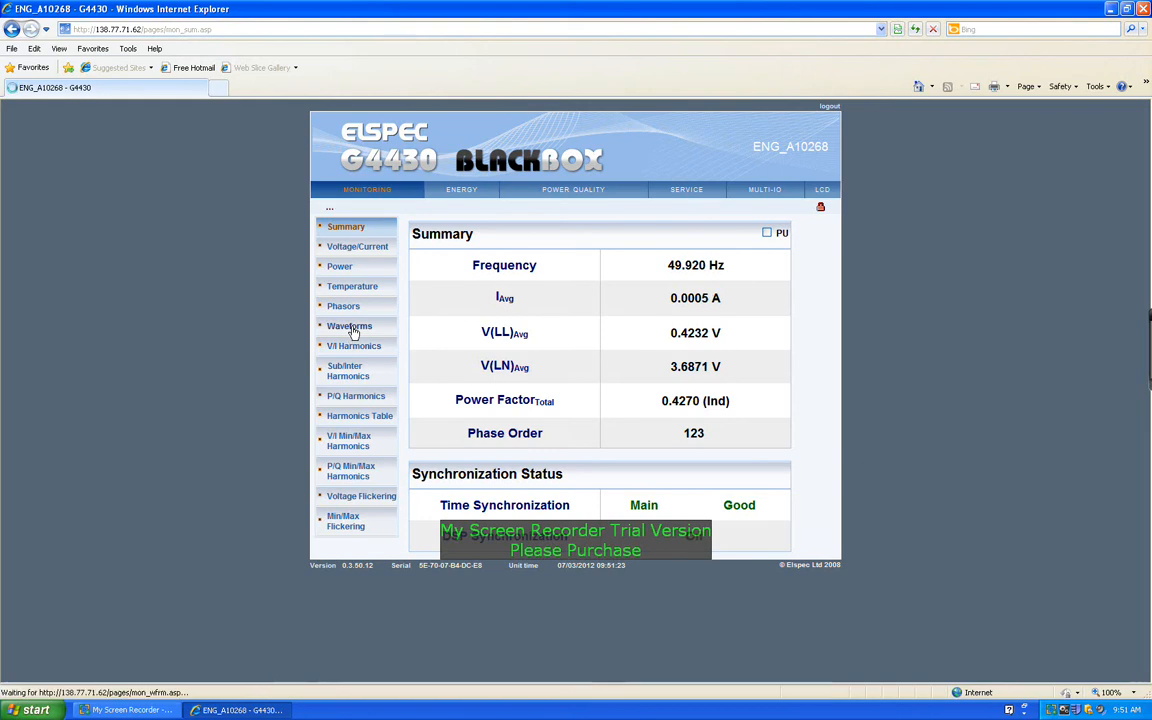
click(348, 326)
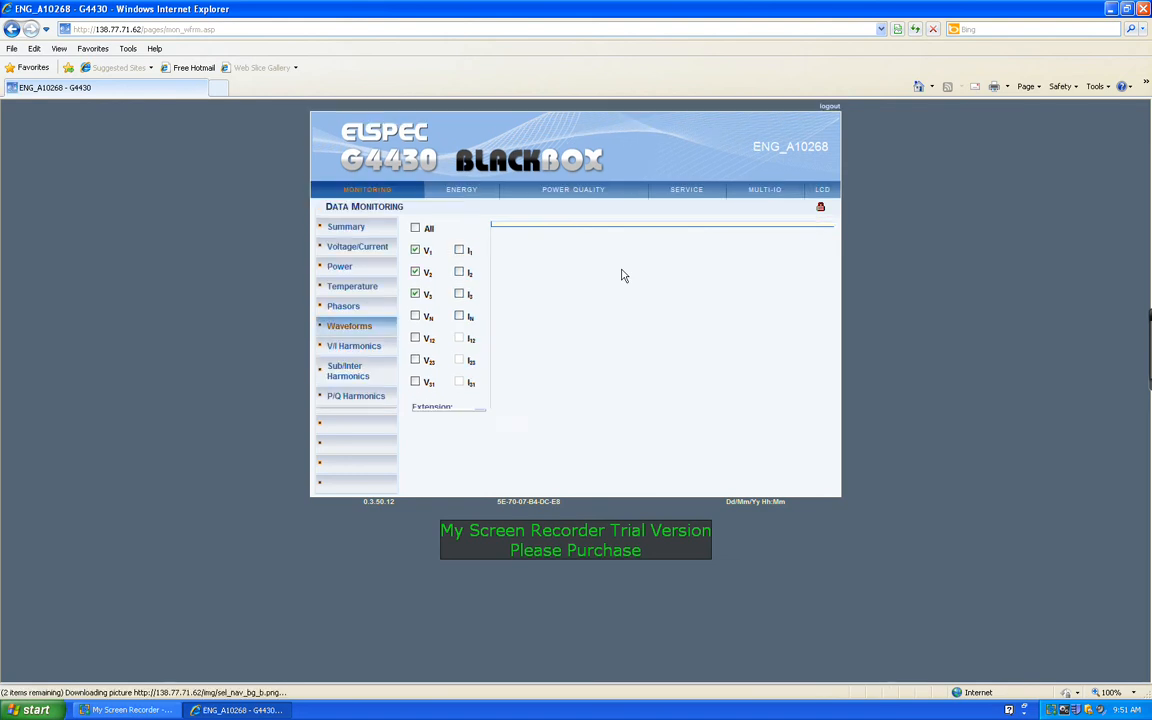
- Untick V2 and V3 so only V1 is plotted, and set the extension to two cycles
click(348, 324)
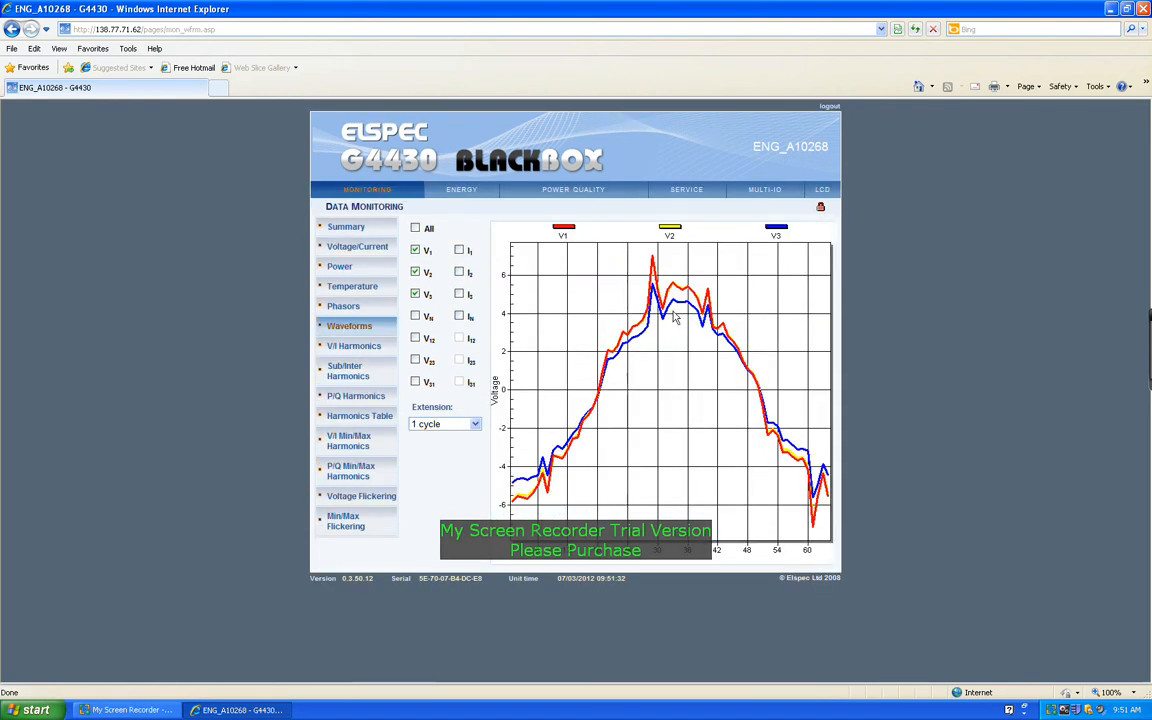
click(416, 272)
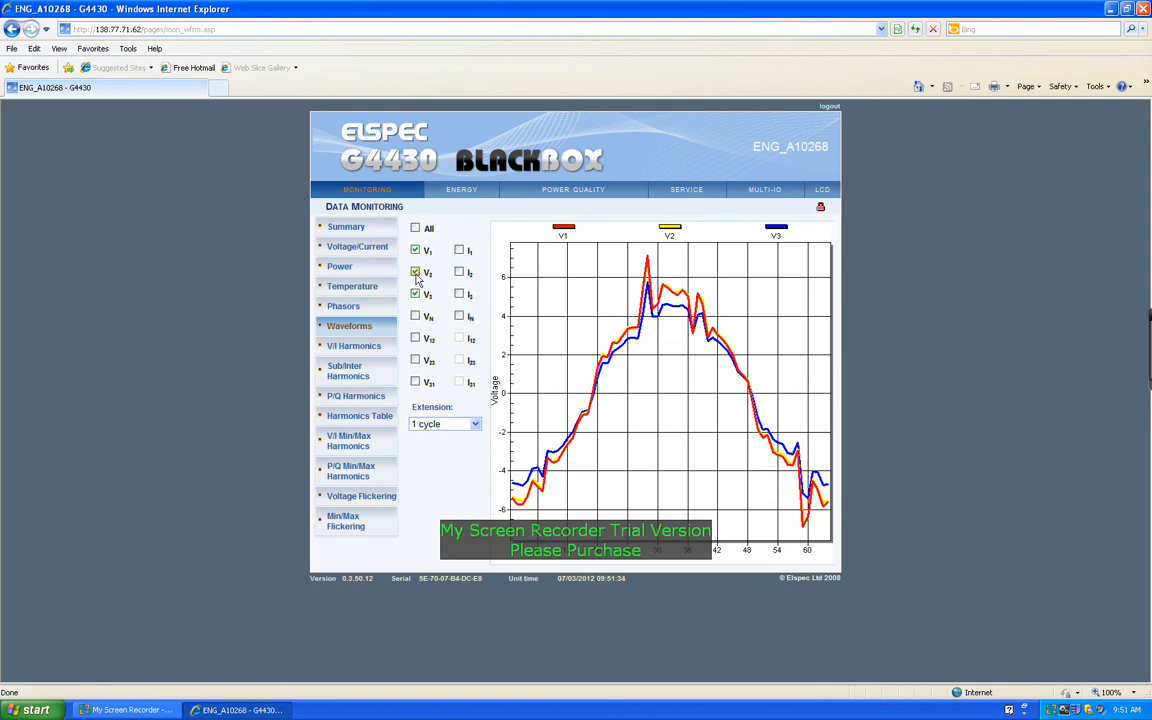
click(416, 272)
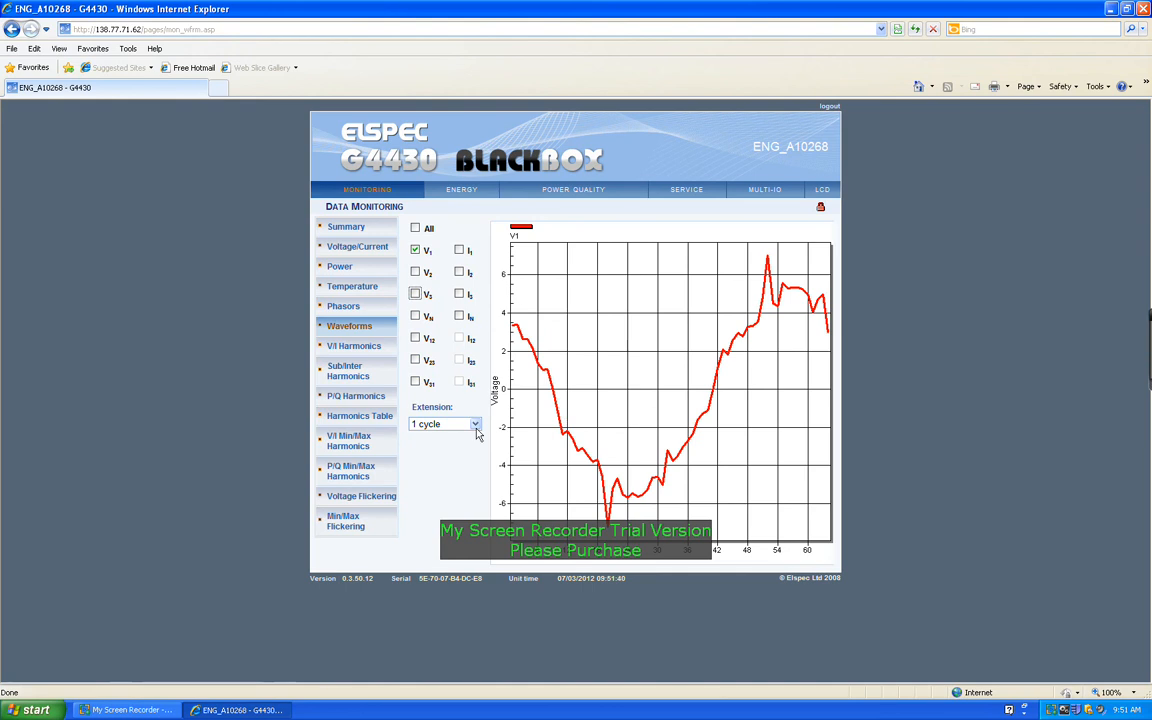
click(472, 424)
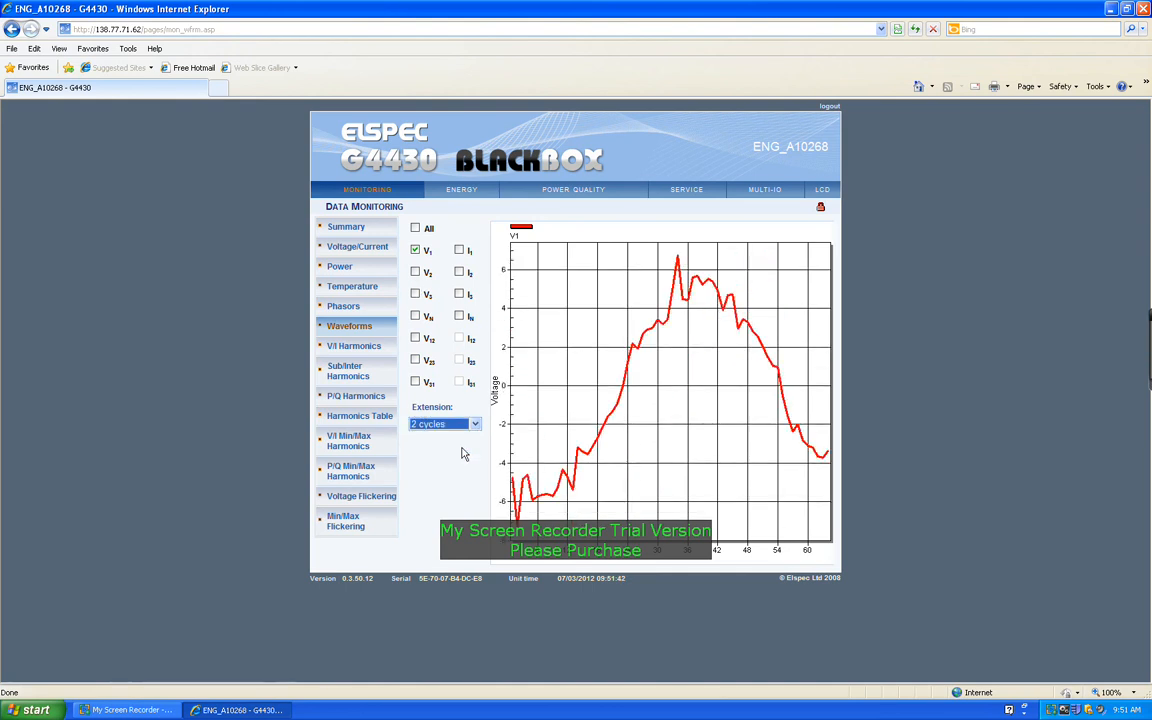